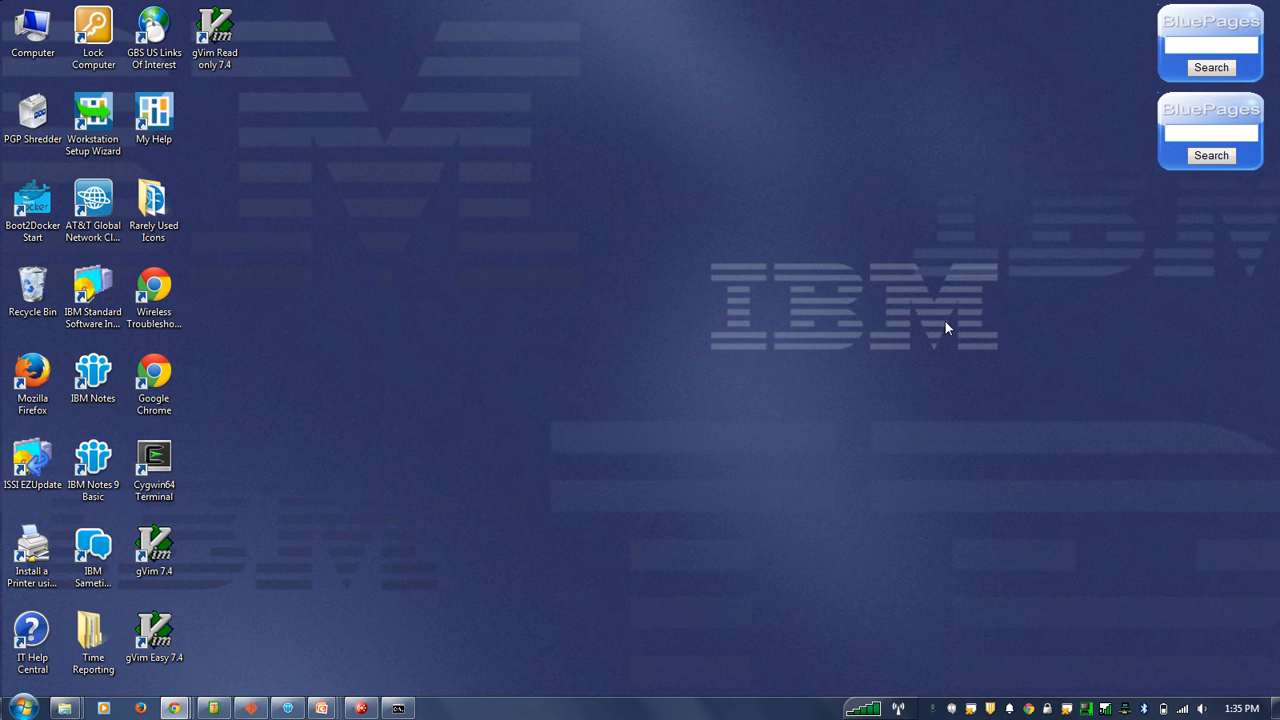
{"action": "mouse_move", "coordinate": [932, 426]}
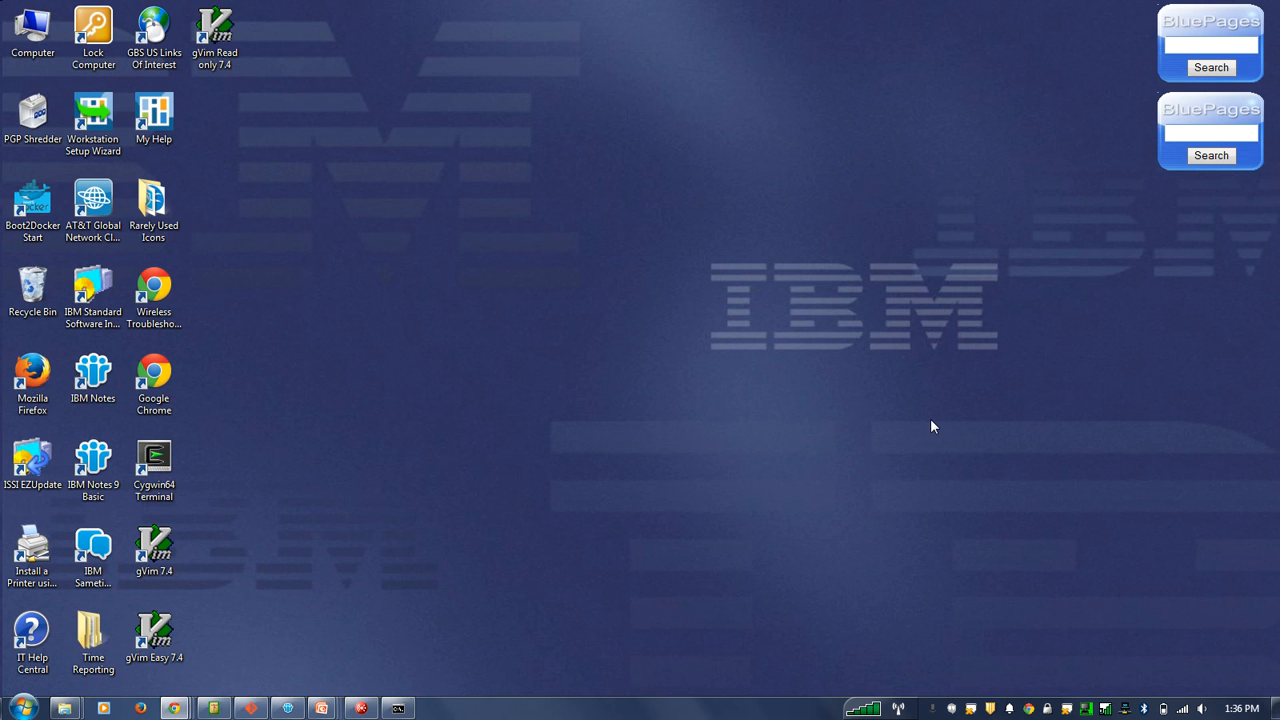
{"action": "mouse_move", "coordinate": [840, 420]}
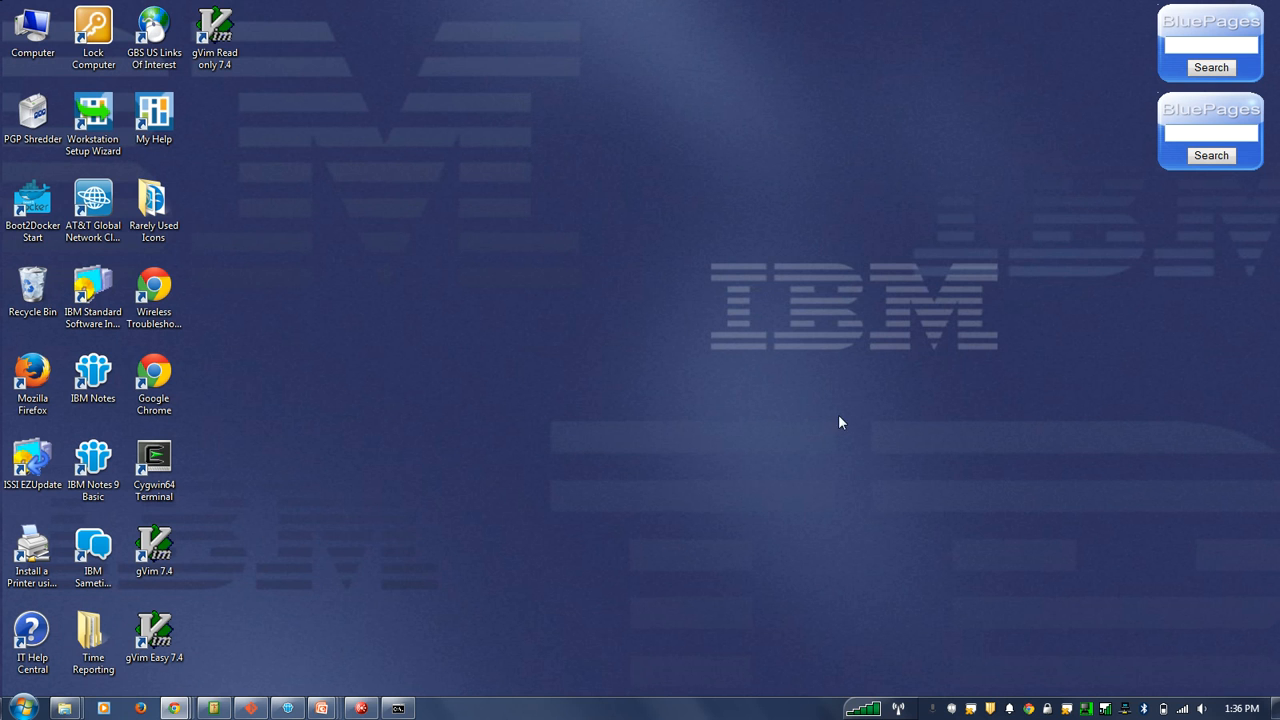
Step: Launch Excel 2007 from the Start menu with a new blank workbook
{"action": "left_click", "coordinate": [16, 708]}
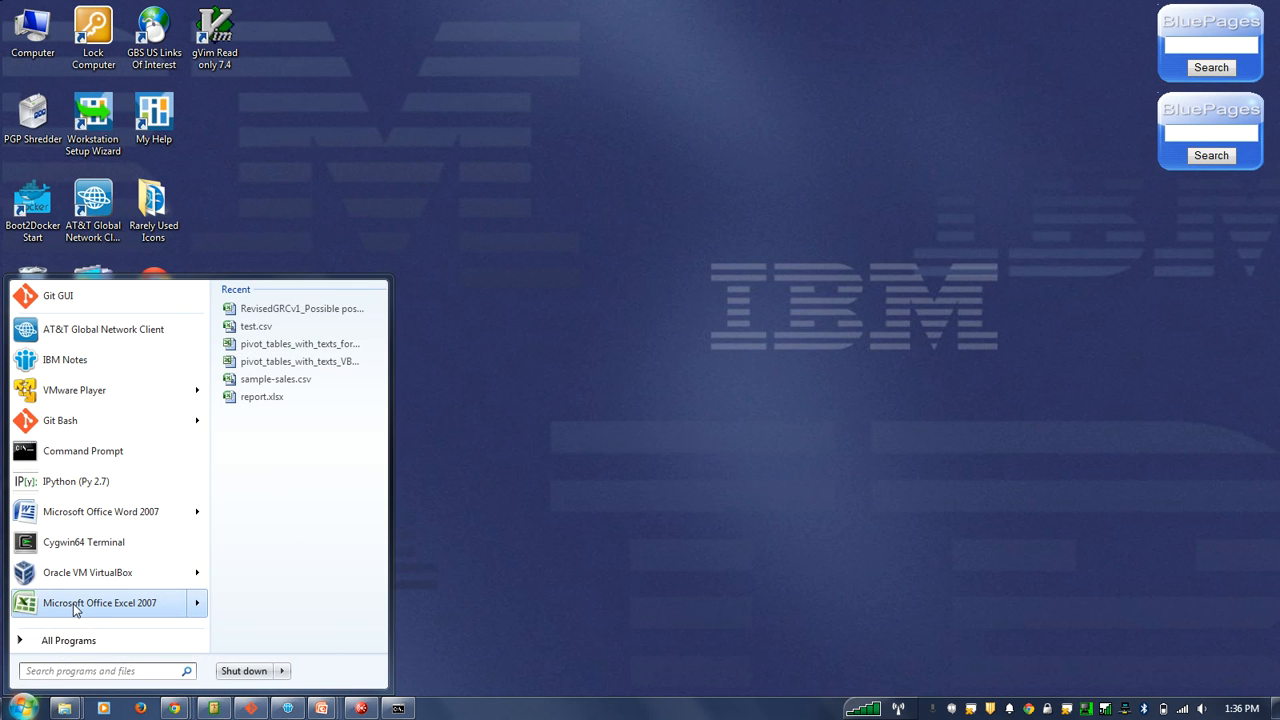
{"action": "left_click", "coordinate": [100, 602]}
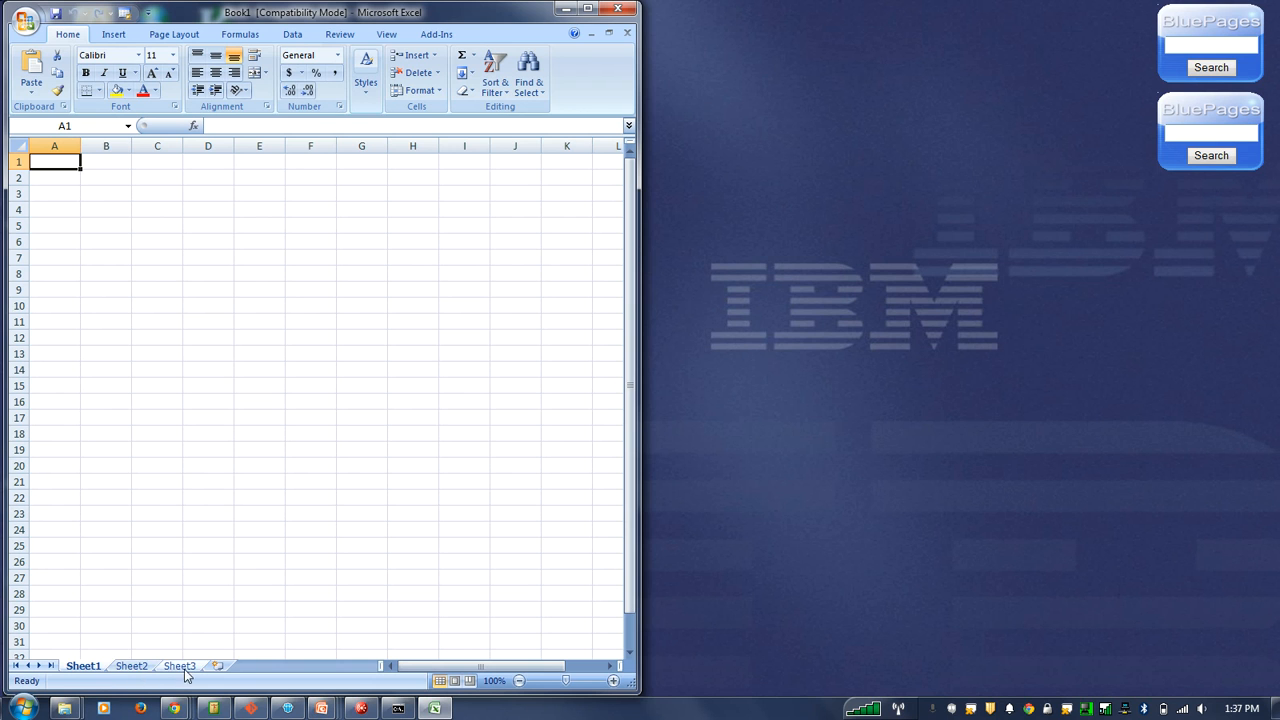
{"action": "mouse_move", "coordinate": [132, 666]}
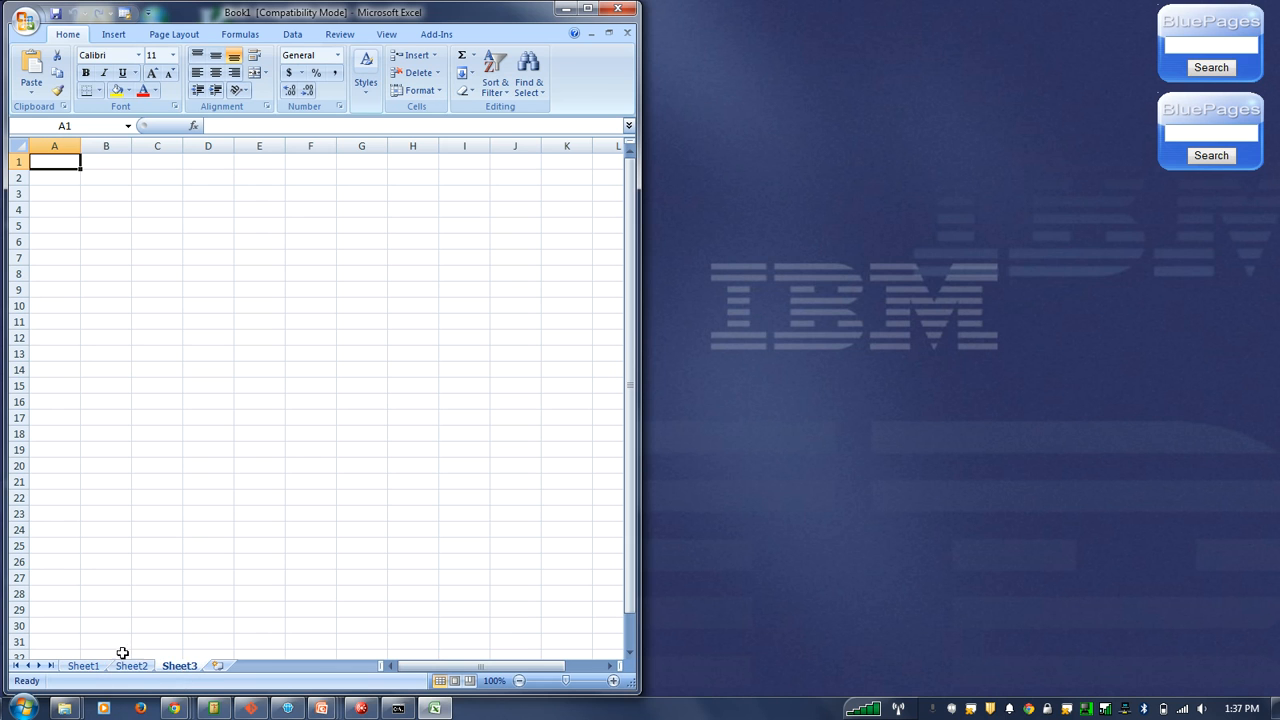
Step: Launch the IPython (Py 2.7) console from the Start menu beside Excel
{"action": "left_click", "coordinate": [84, 664]}
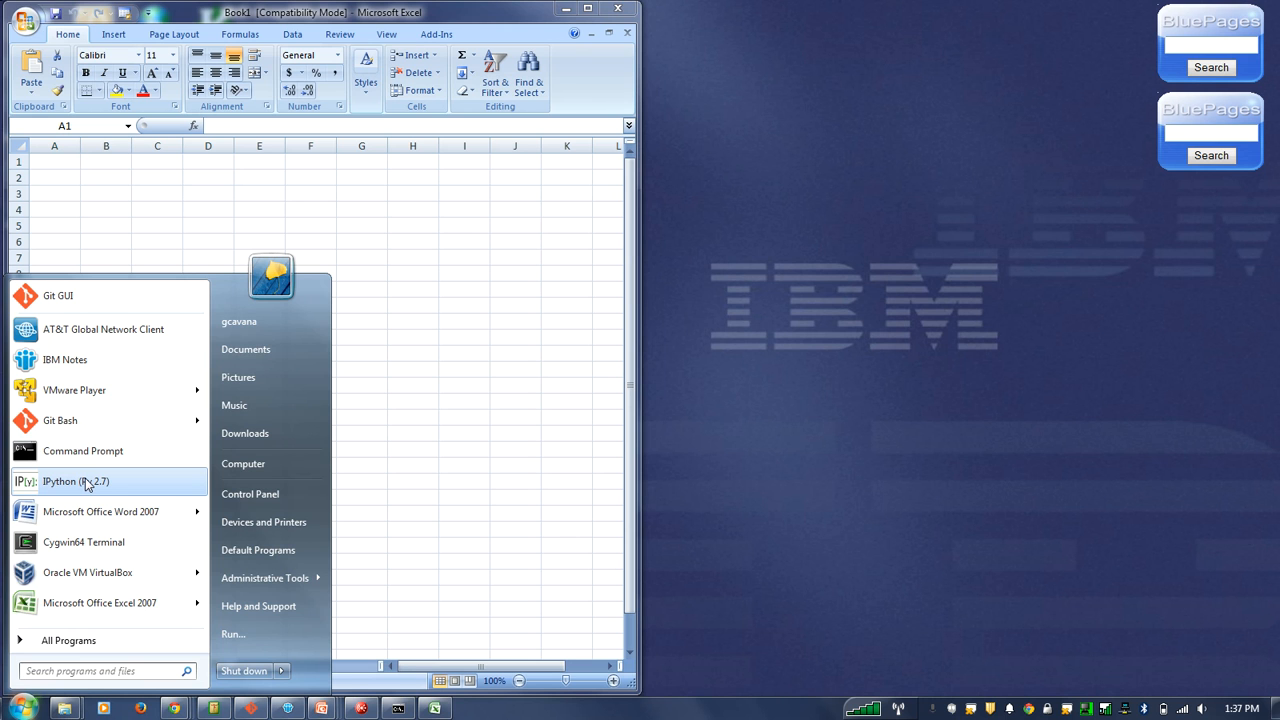
{"action": "left_click", "coordinate": [76, 480]}
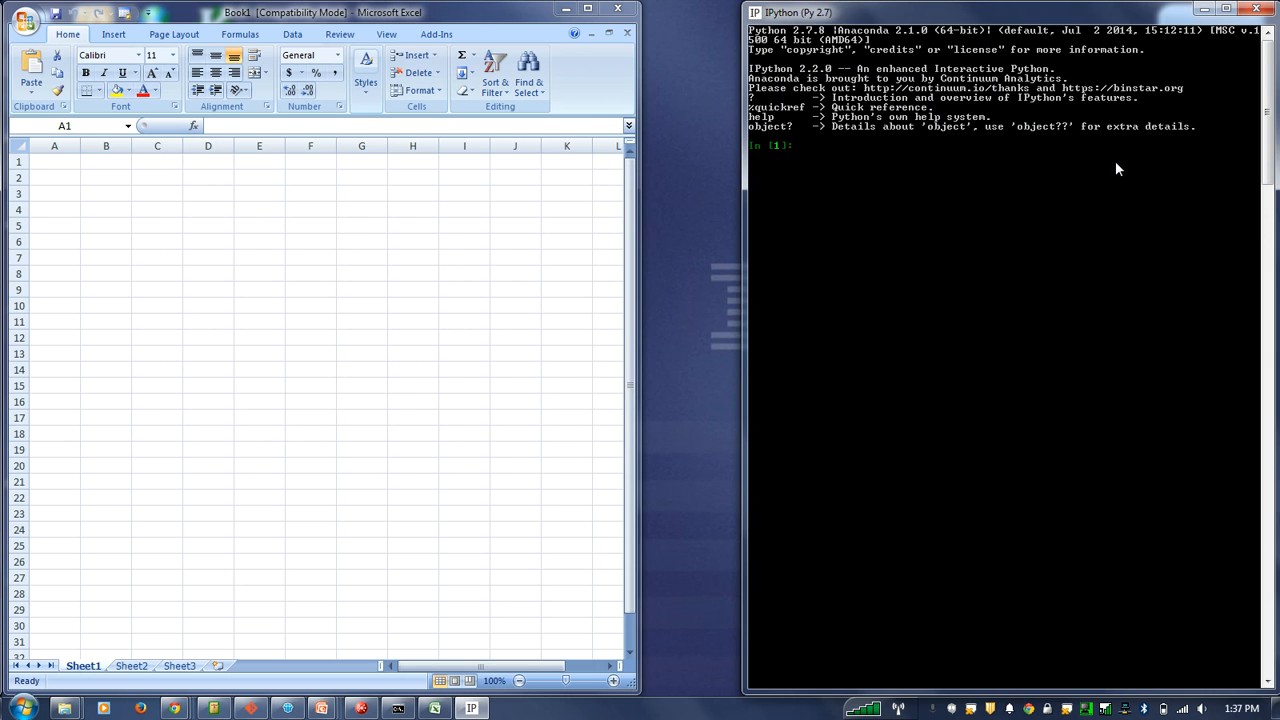
{"action": "mouse_move", "coordinate": [1024, 182]}
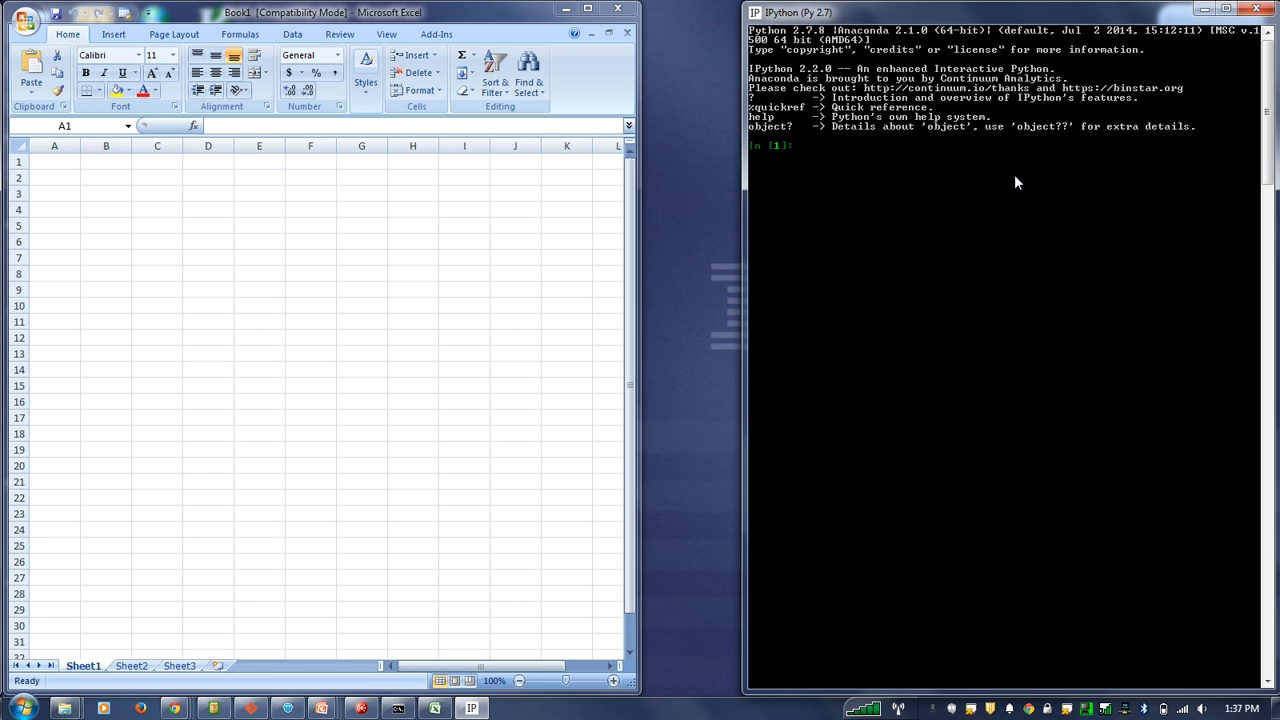
{"action": "mouse_move", "coordinate": [984, 248]}
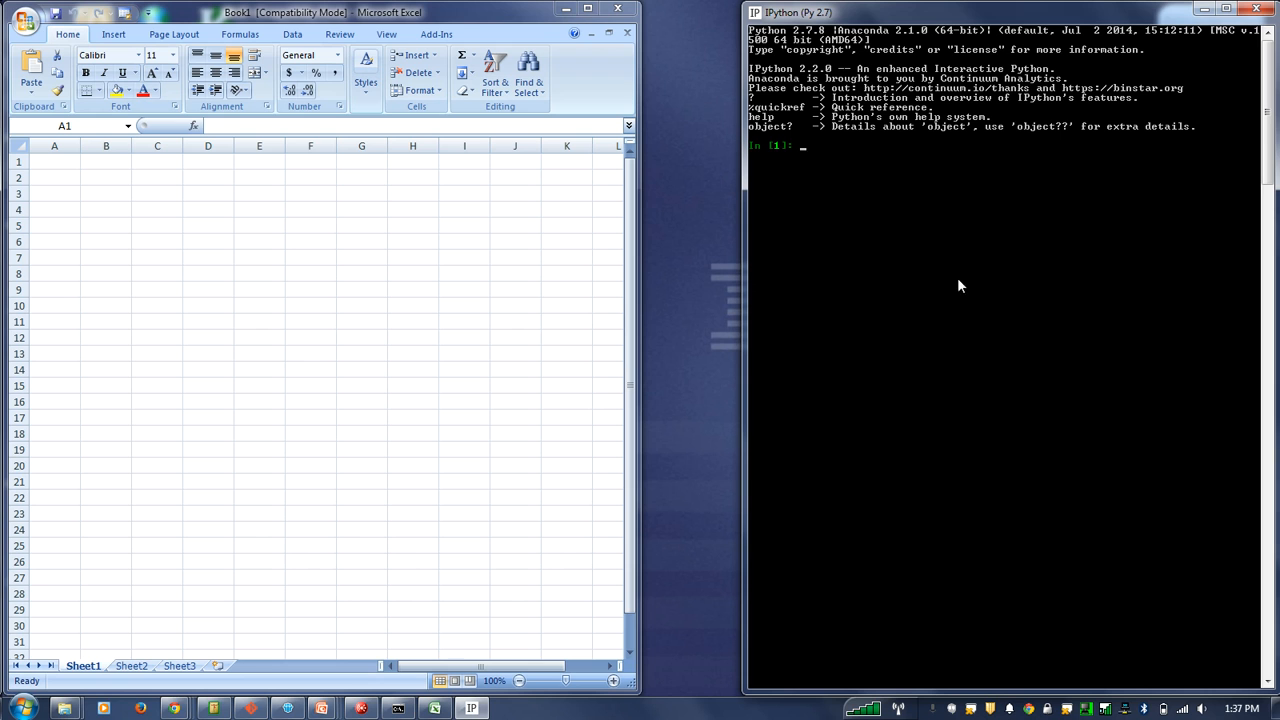
{"action": "mouse_move", "coordinate": [258, 220]}
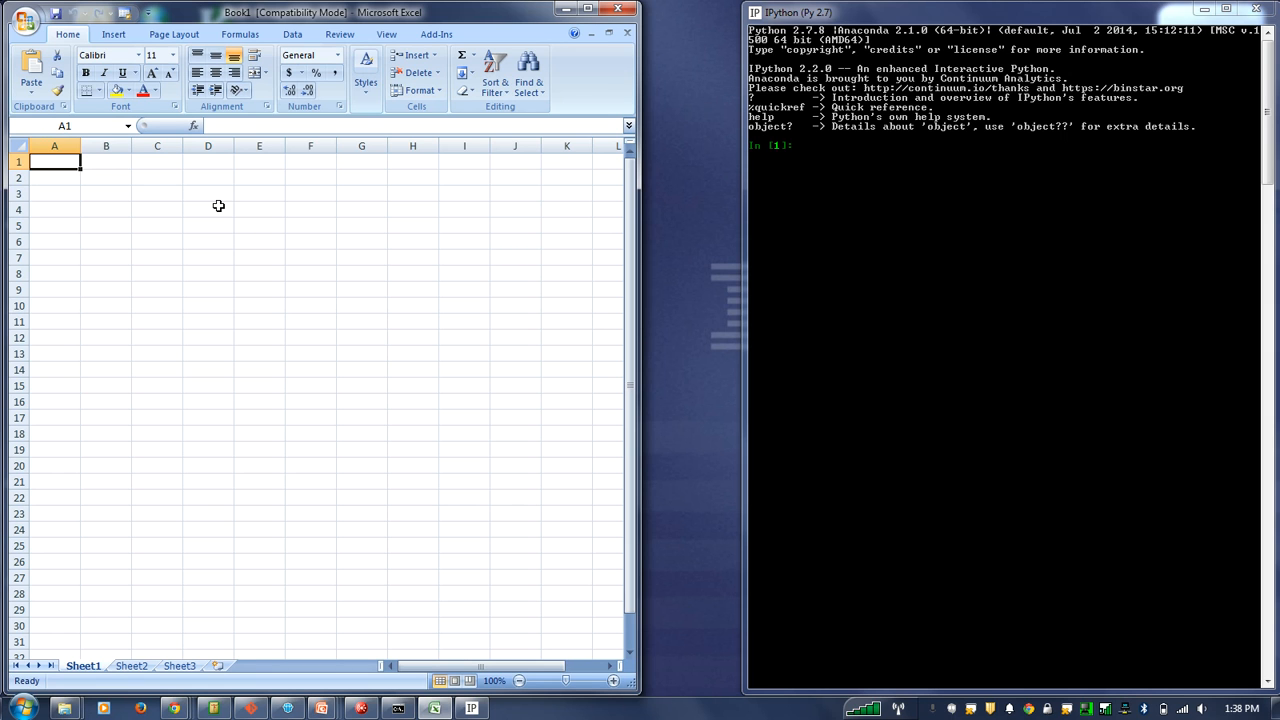
Step: Enter Hello World into cell A1 and reselect A1
{"action": "type", "text": "Hello World"}
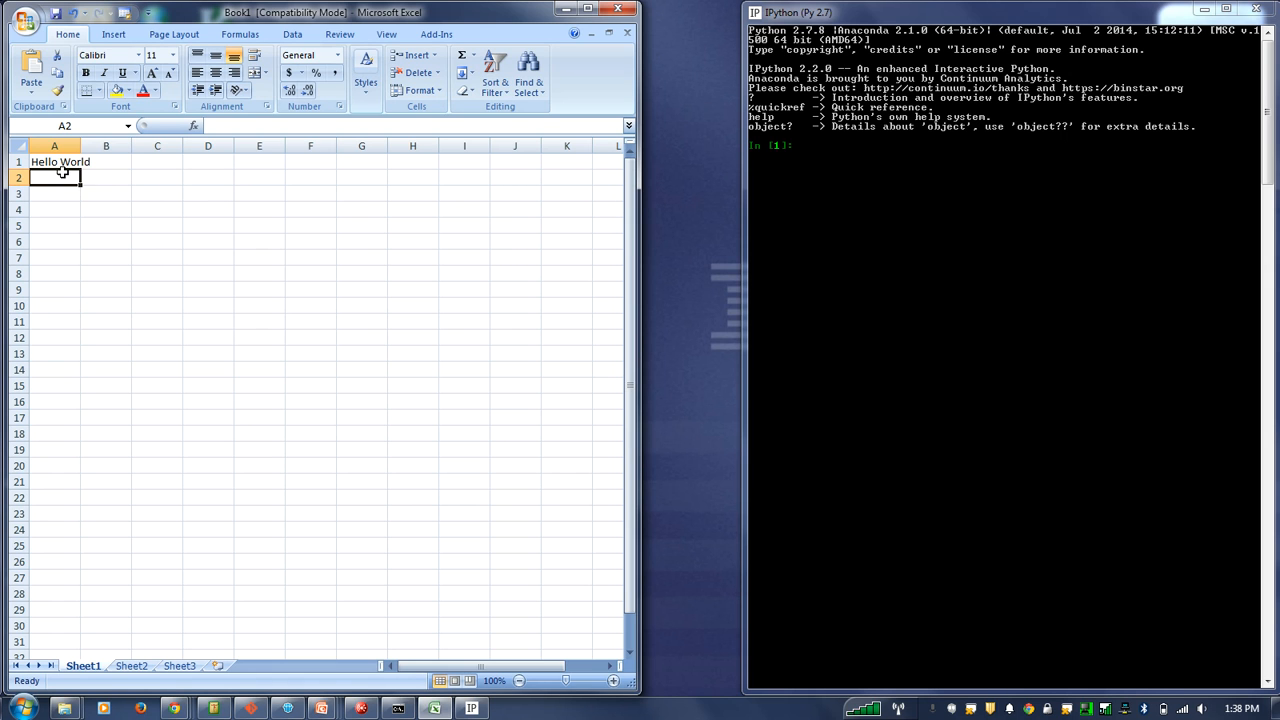
{"action": "left_click", "coordinate": [54, 160]}
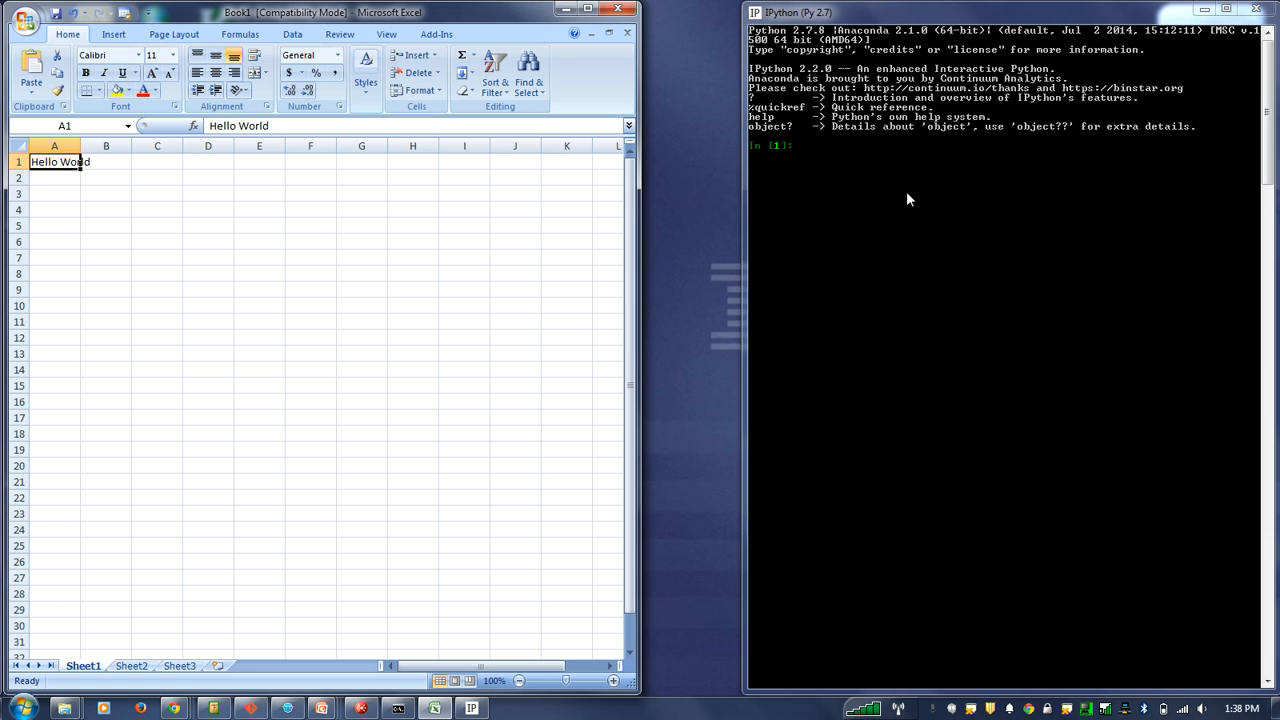
Step: Evaluate the string "Hello World" at the In [1] prompt so it echoes back
{"action": "type", "text": "He"}
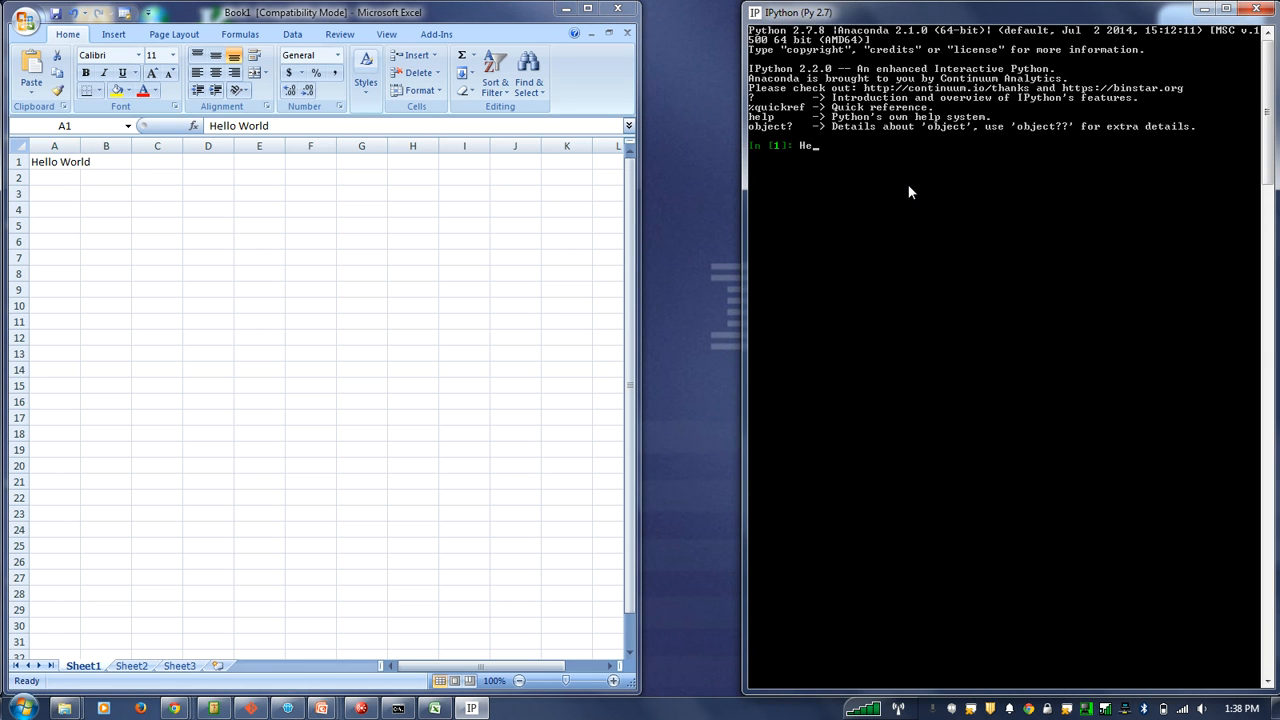
{"action": "type", "text": "llo"}
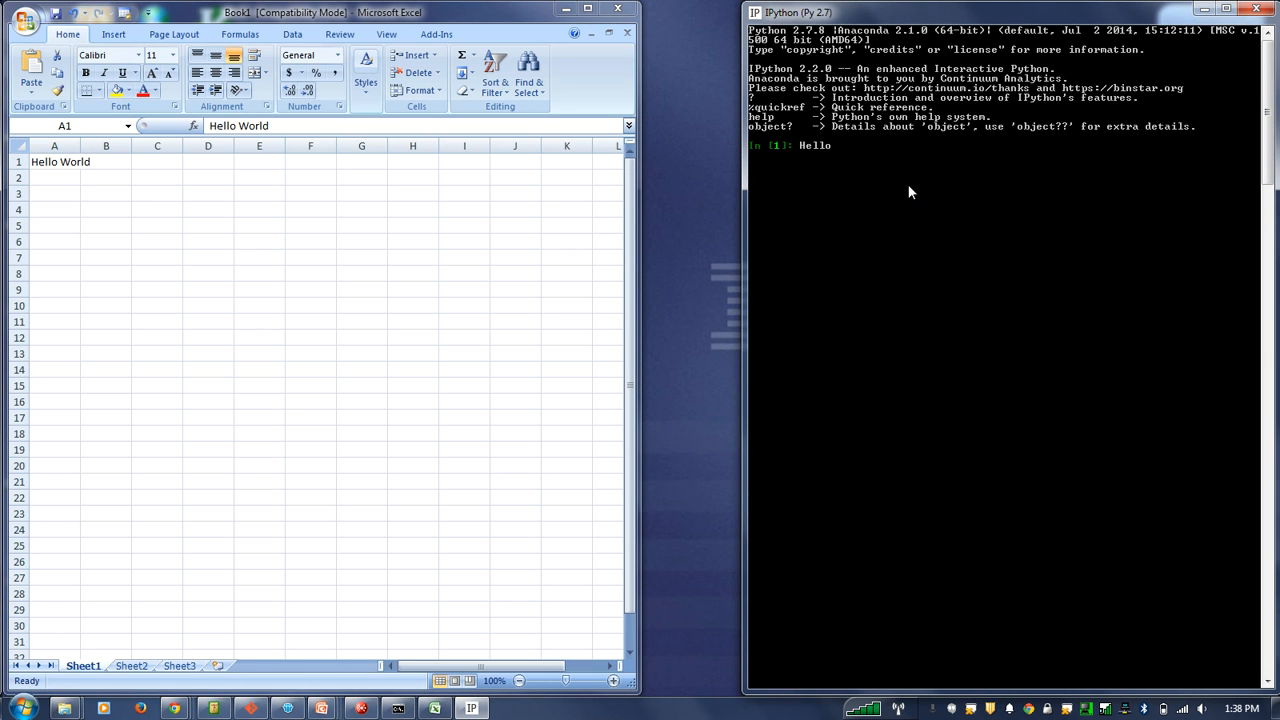
{"action": "type", "text": "World"}
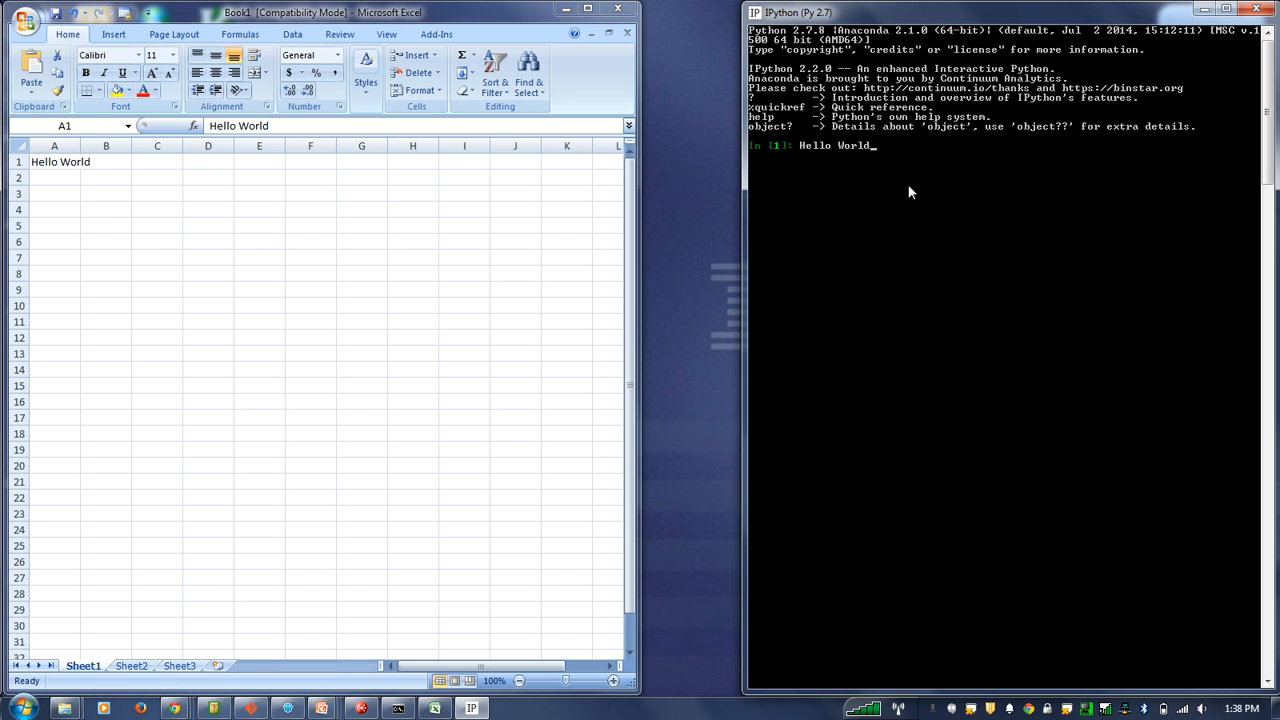
{"action": "type", "text": "\""}
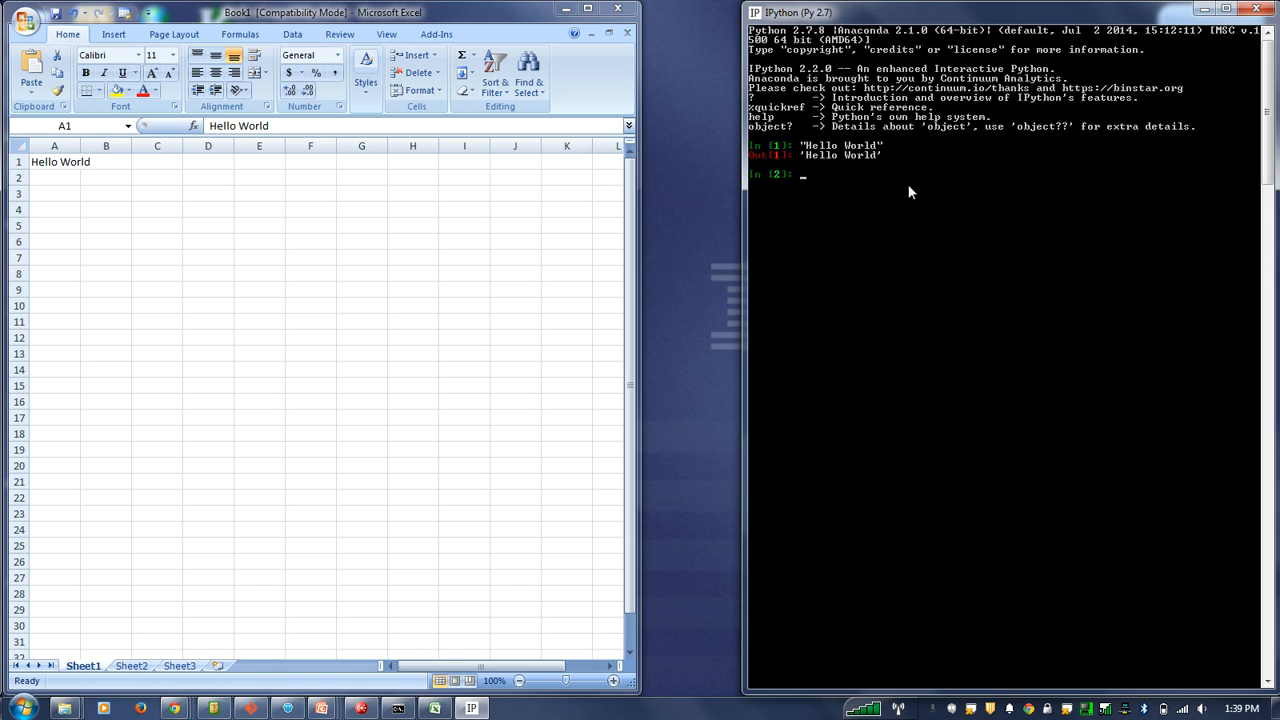
{"action": "mouse_move", "coordinate": [872, 176]}
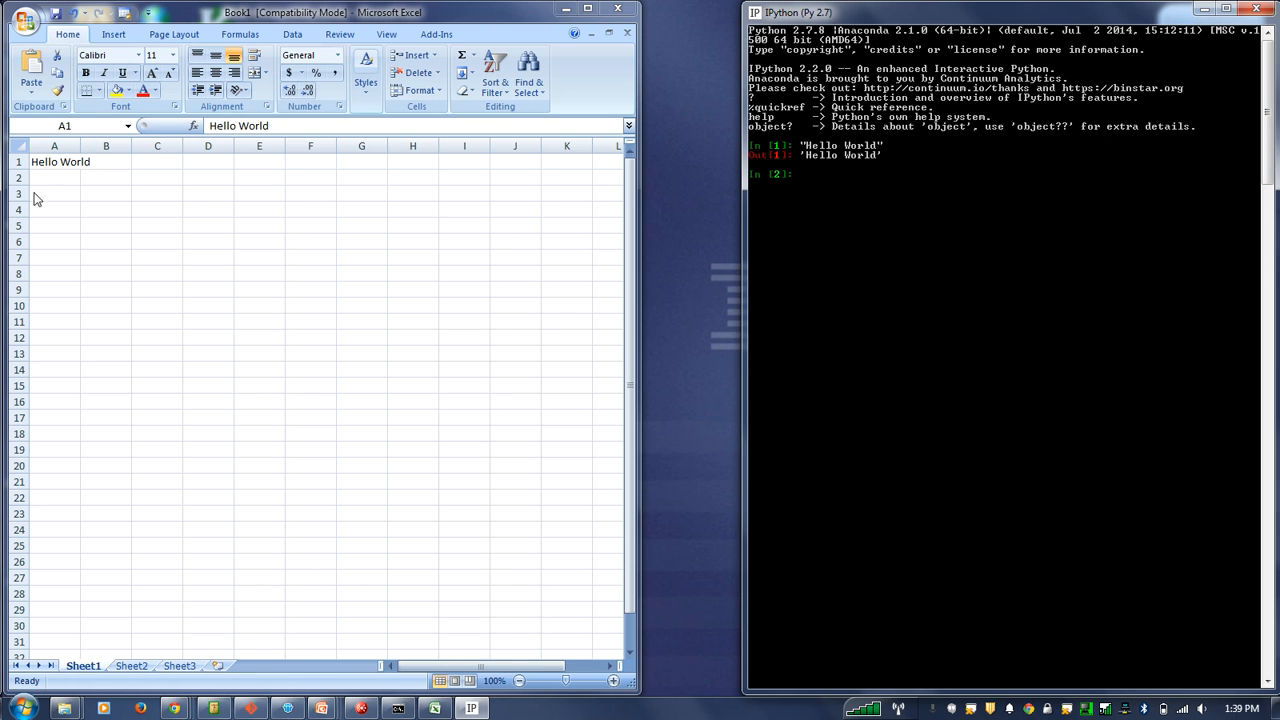
{"action": "left_click", "coordinate": [54, 160]}
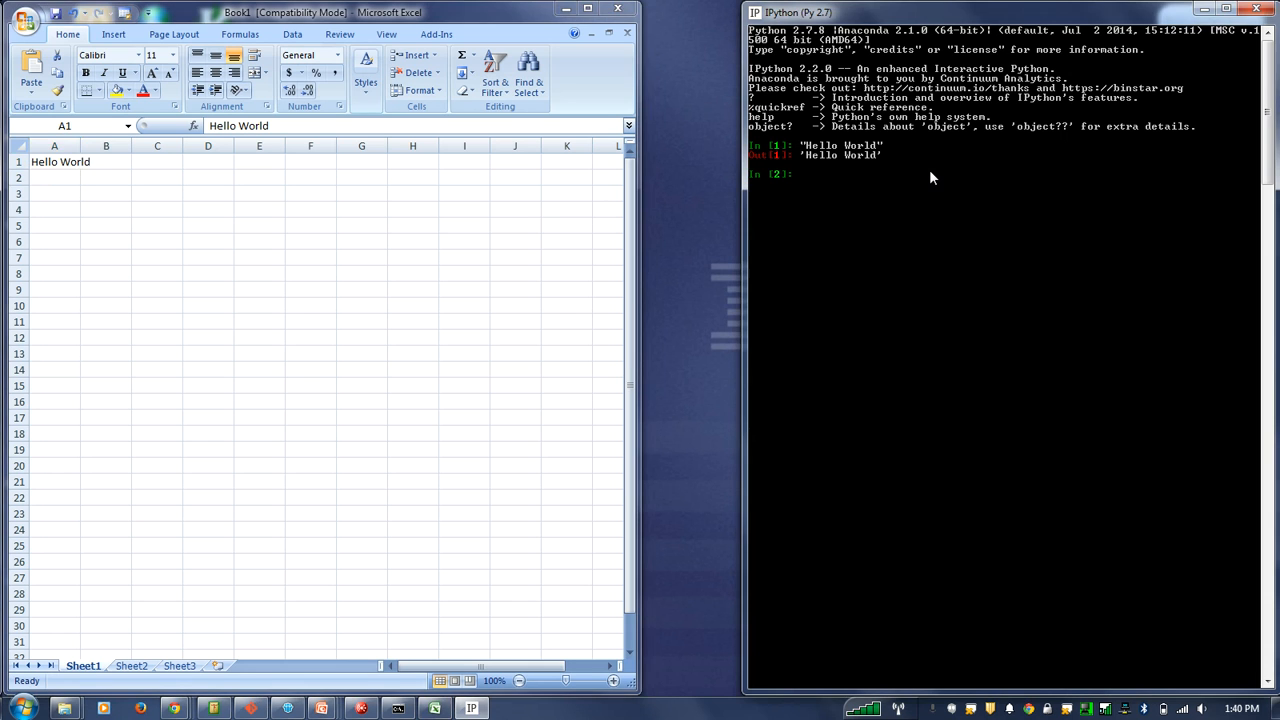
Step: Evaluate "Hello World" again at the In [2] prompt for a second echo
{"action": "type", "text": "'H"}
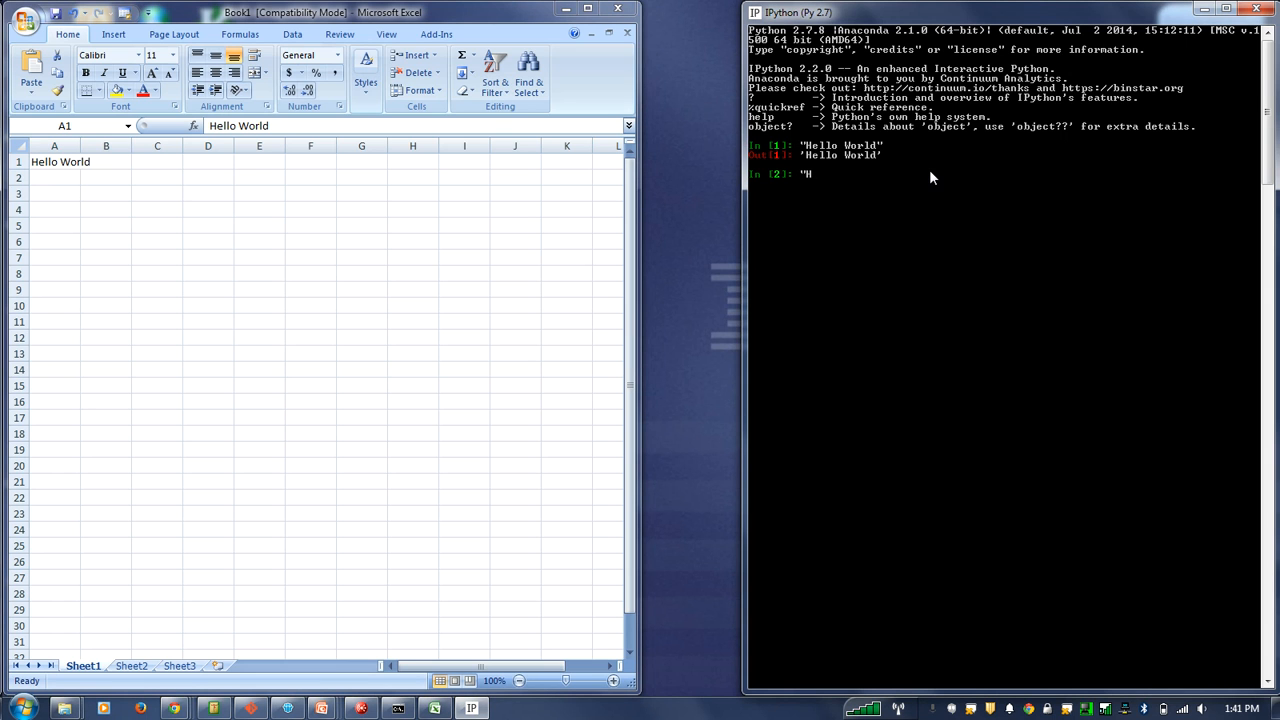
{"action": "type", "text": "ello World\""}
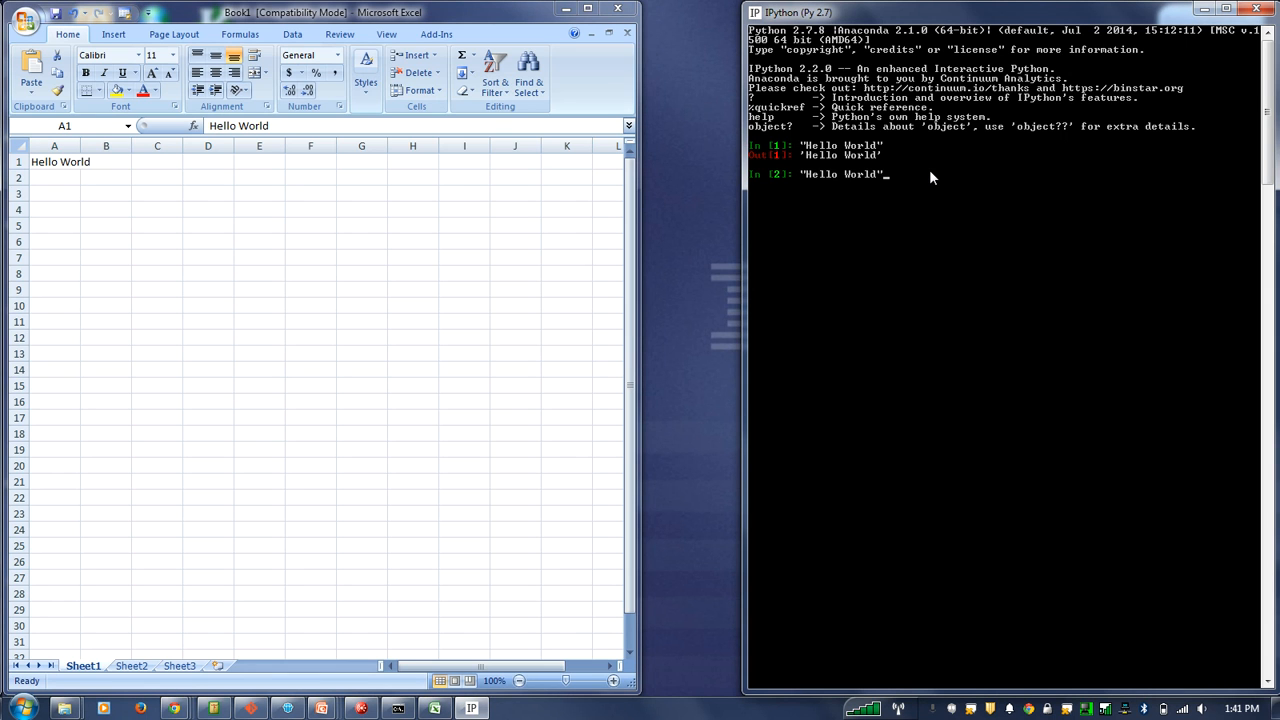
{"action": "key", "text": "enter"}
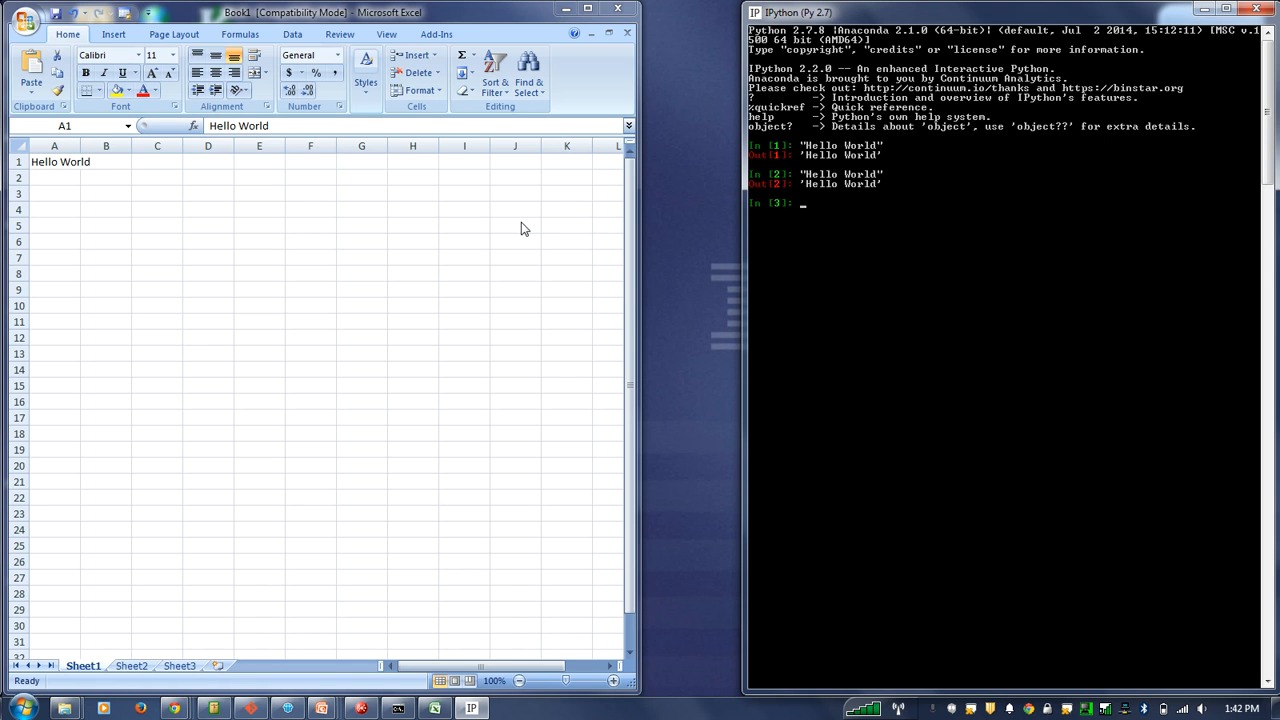
{"action": "mouse_move", "coordinate": [504, 208]}
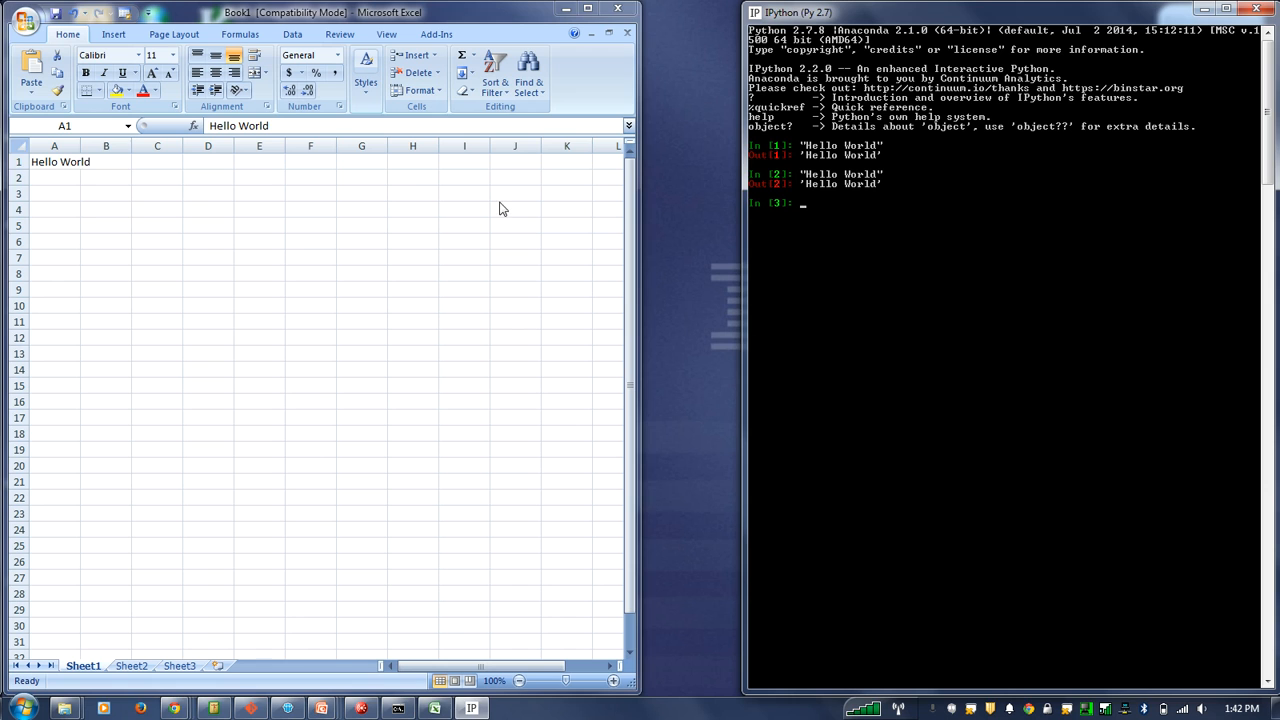
Step: Enter kdajkd in B4 and a SUM formula in B5 evaluating to 2, then bring the browser forward
{"action": "left_click", "coordinate": [106, 210]}
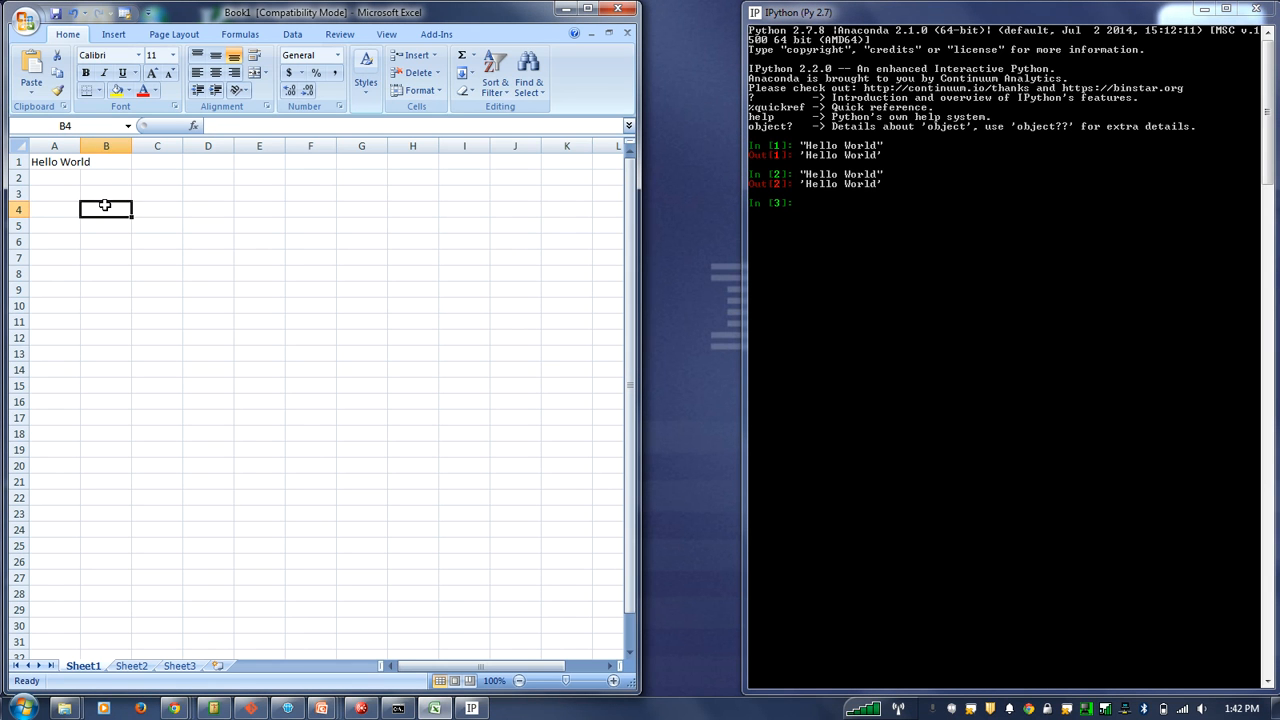
{"action": "type", "text": "kdajkd"}
{"action": "left_click", "coordinate": [106, 226]}
{"action": "type", "text": "=sum("}
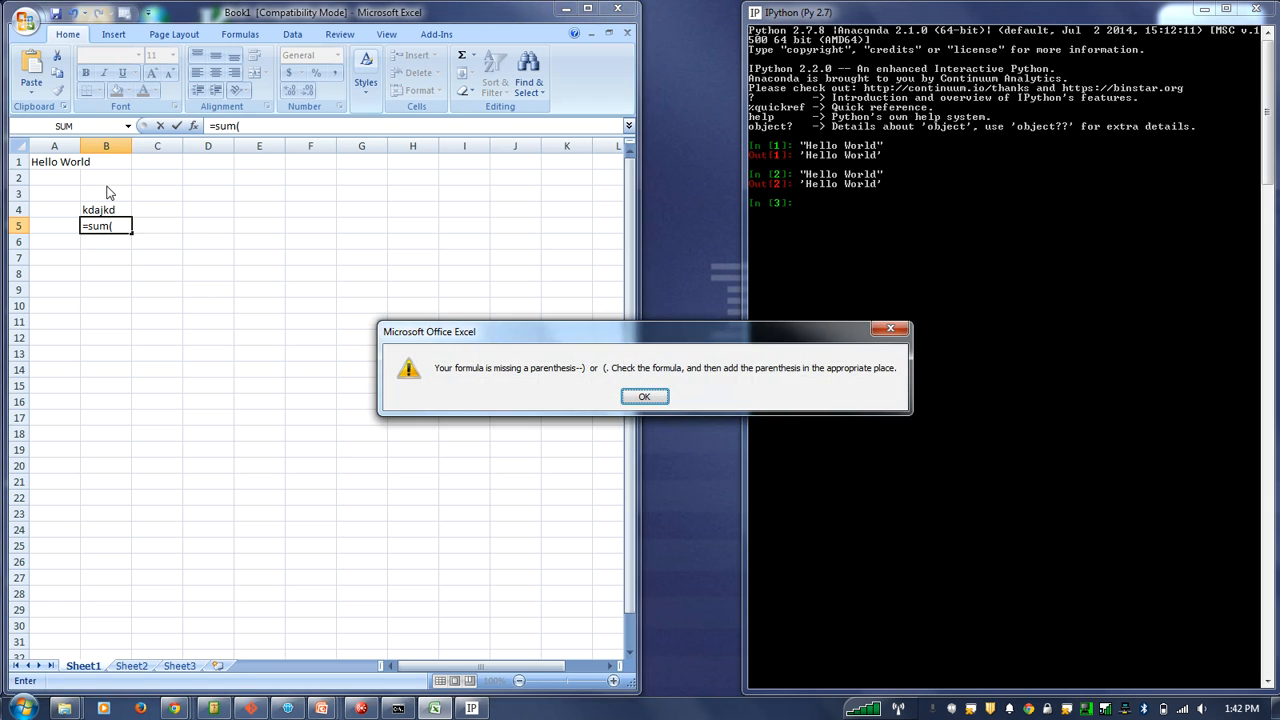
{"action": "left_click", "coordinate": [644, 396]}
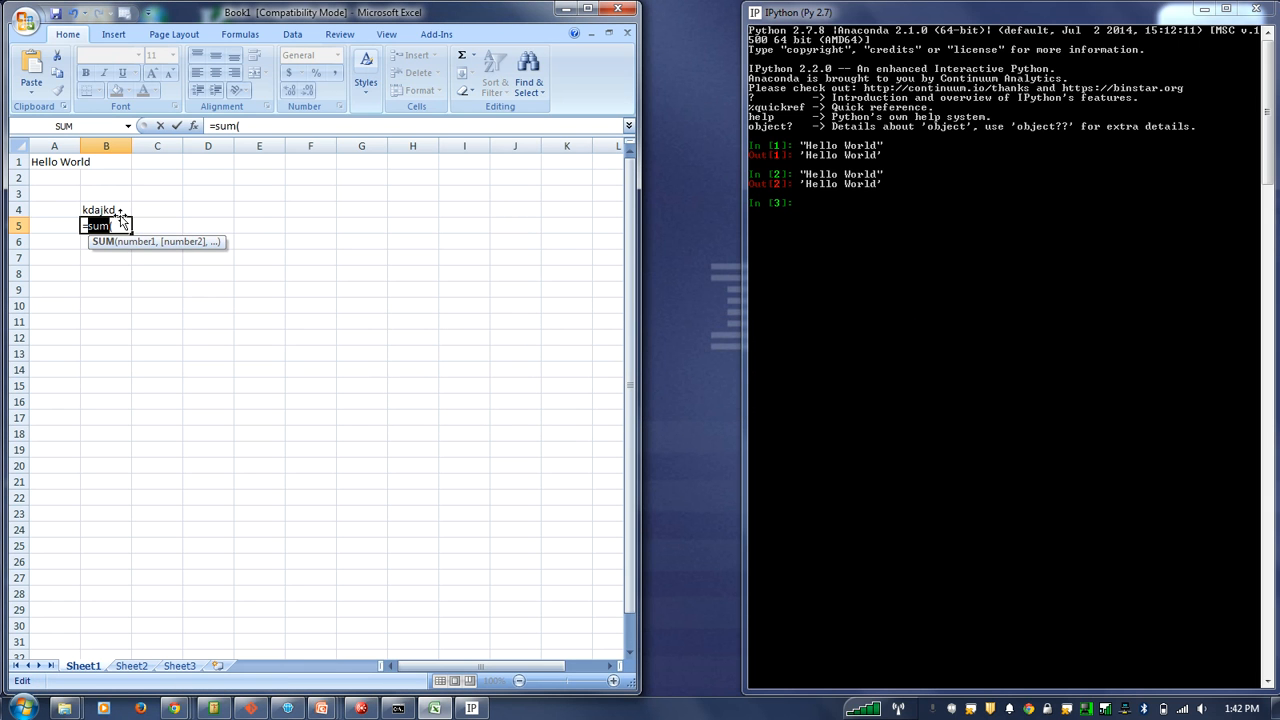
{"action": "type", "text": "1"}
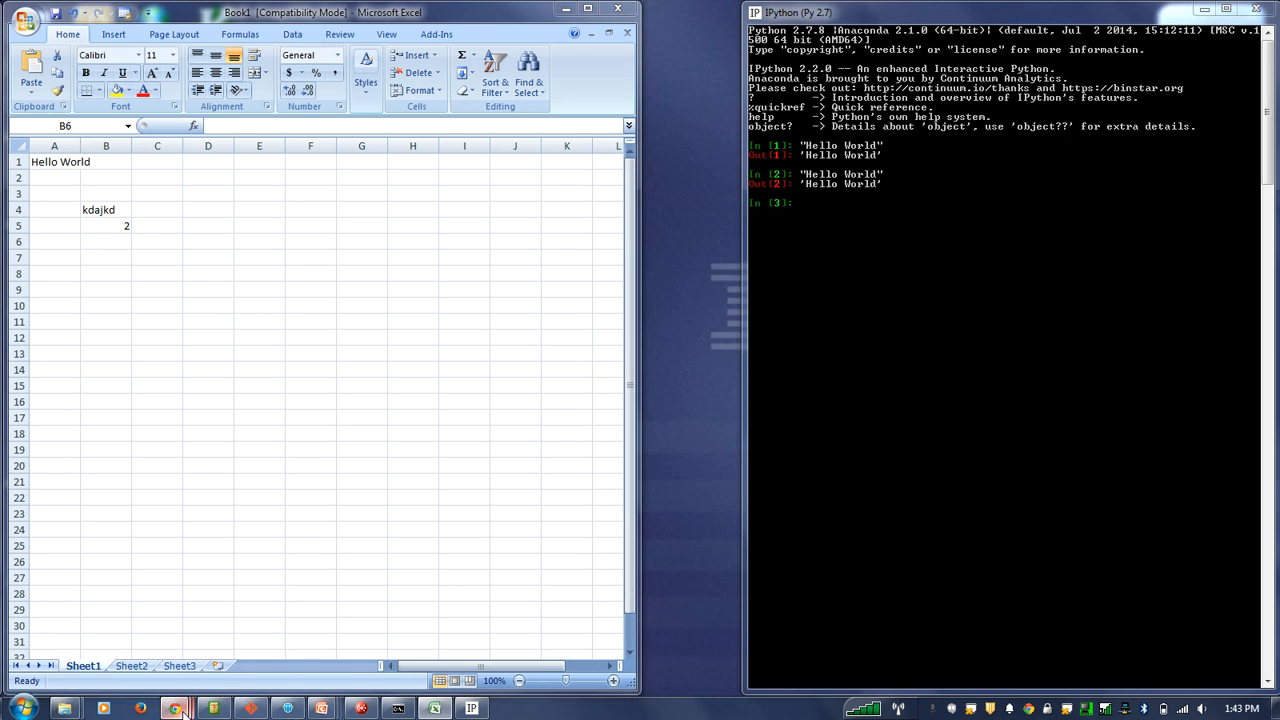
{"action": "left_click", "coordinate": [176, 708]}
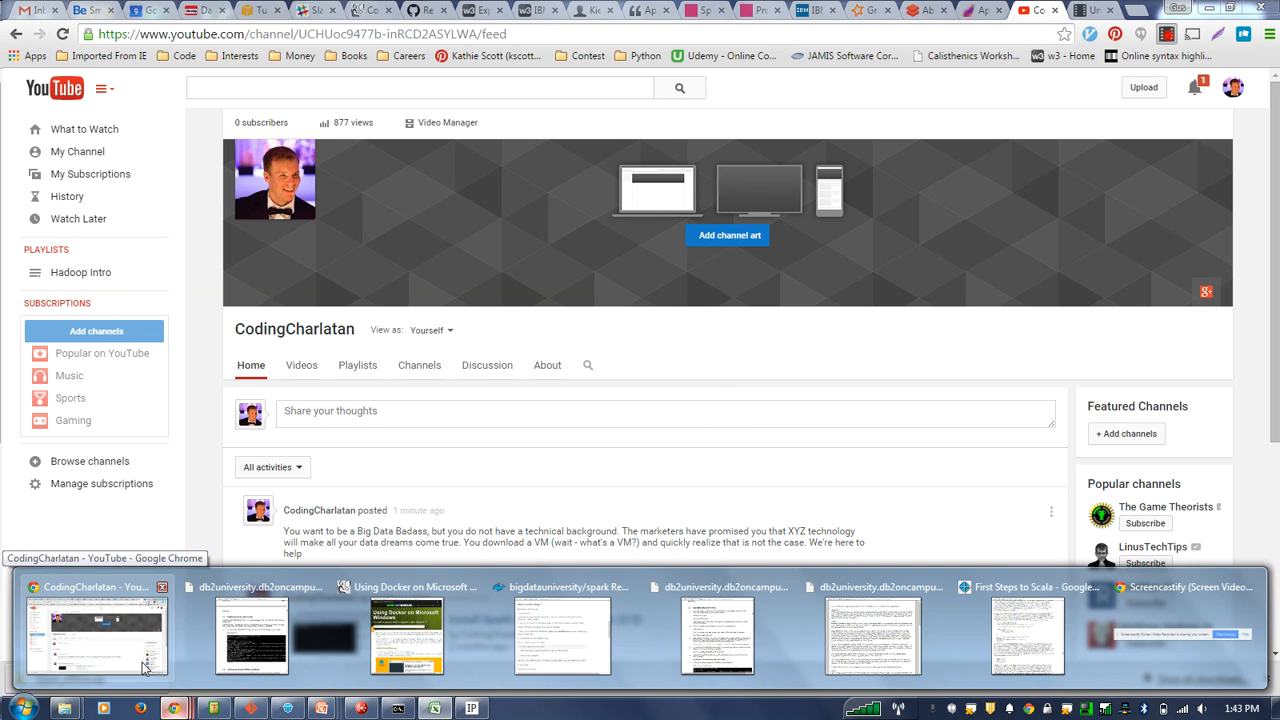